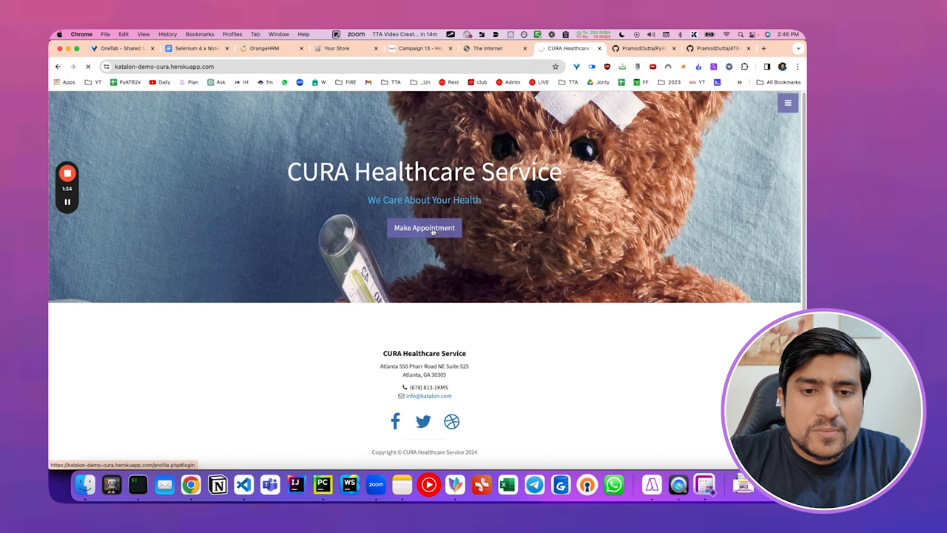
- Start an appointment and sign in with the demo account, dismissing the password warning
left_click(423, 228)
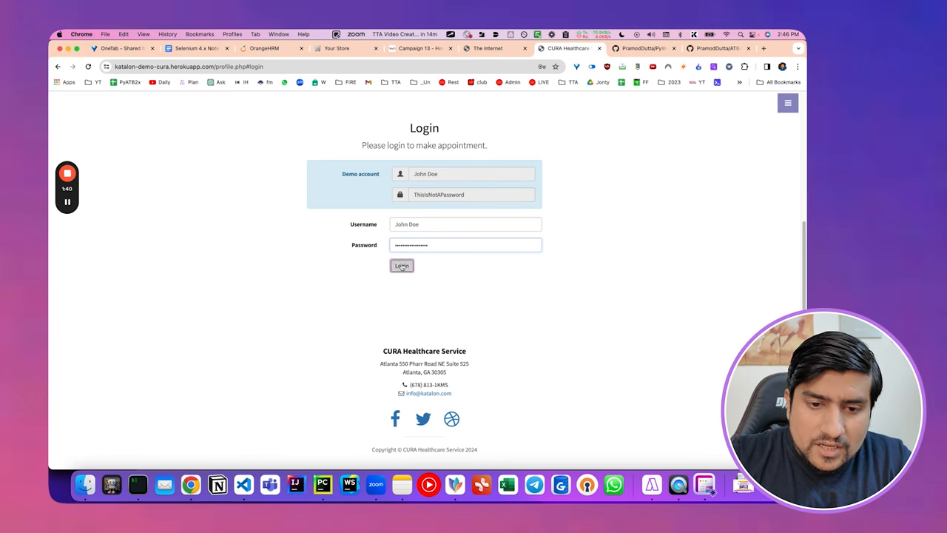
left_click(403, 266)
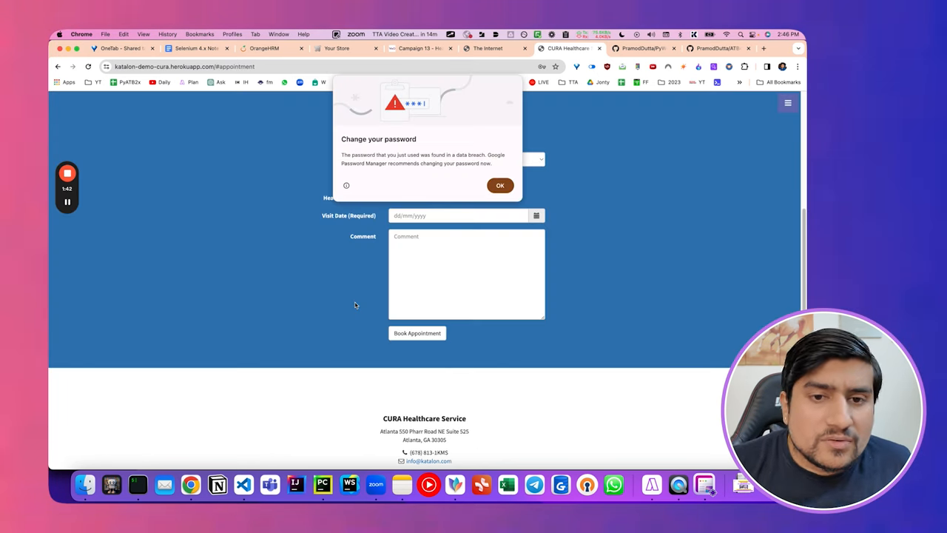
left_click(500, 185)
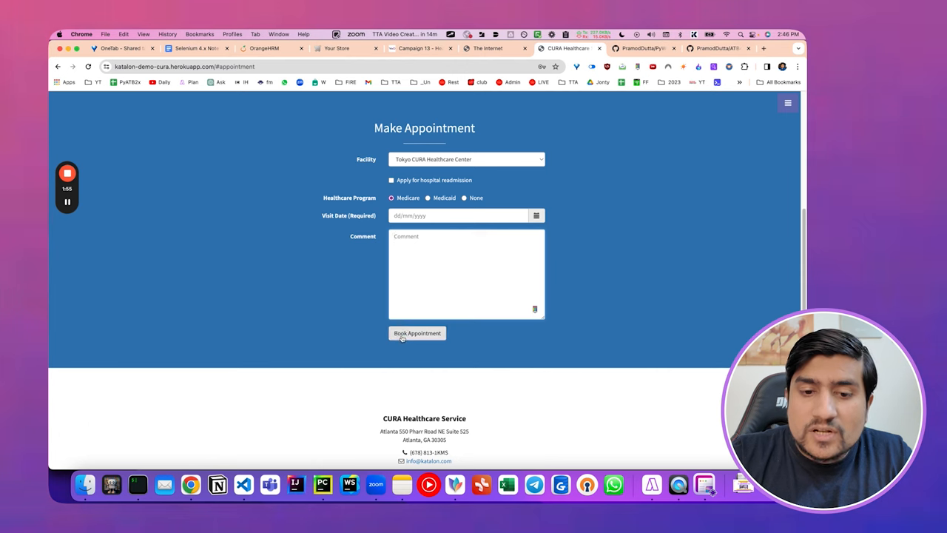
- Book the Tokyo CURA appointment under Medicare with visit date 31/01/2024
type("31/01/2024")
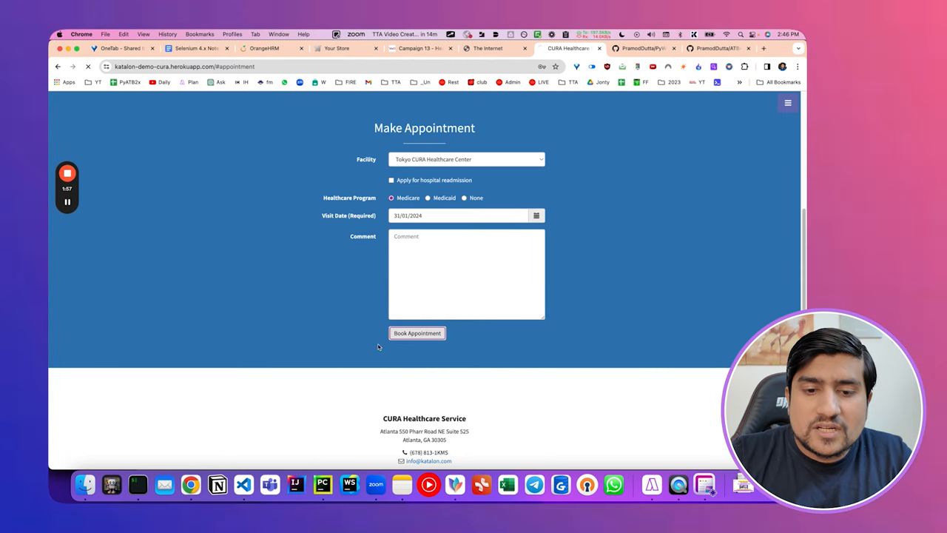
left_click(417, 333)
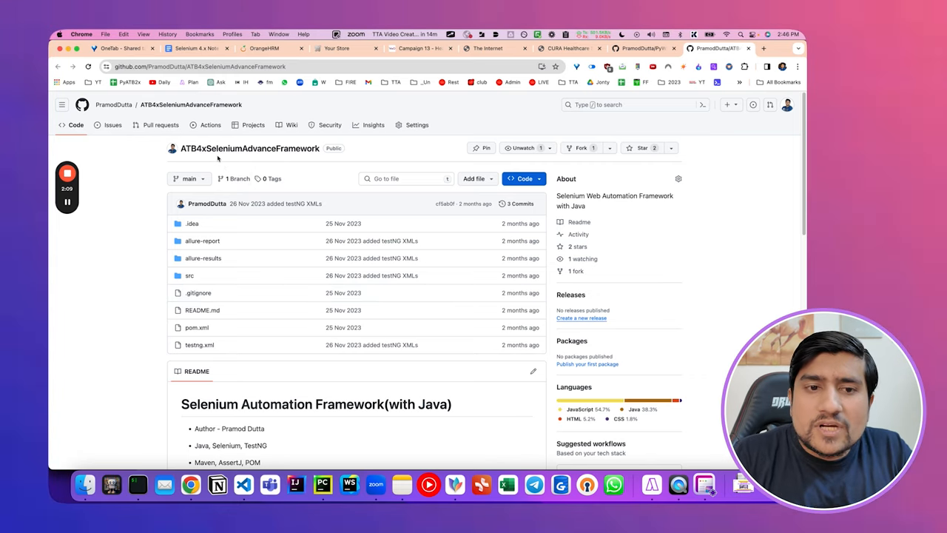
- Browse the ATB4xSeleniumAdvanceFramework repo, then view the PyWebAutomation1x Python framework repo
scroll("down", 3)
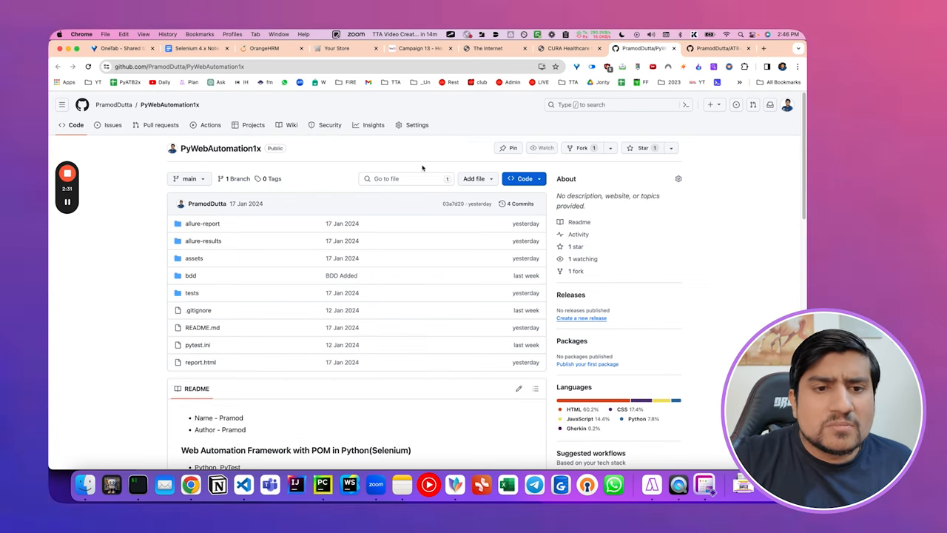
left_click(542, 148)
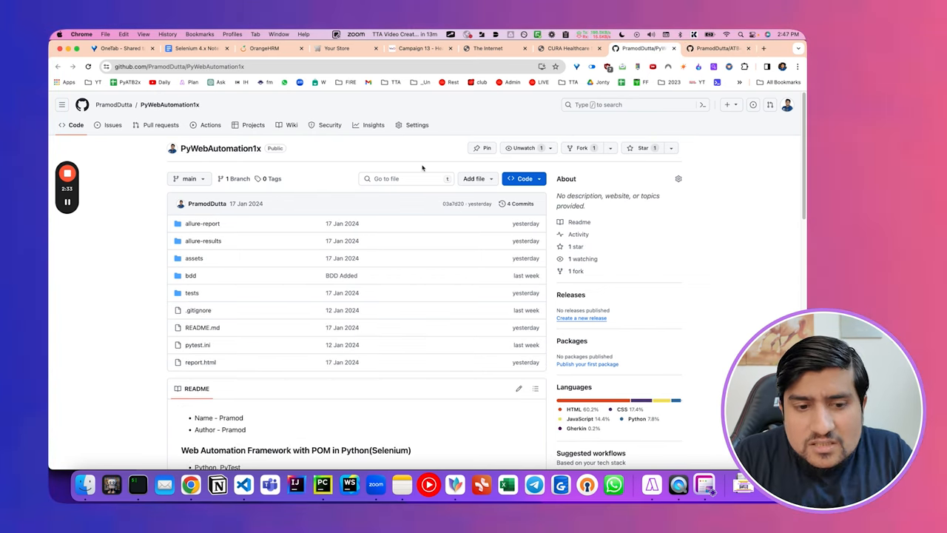
scroll("down", 3)
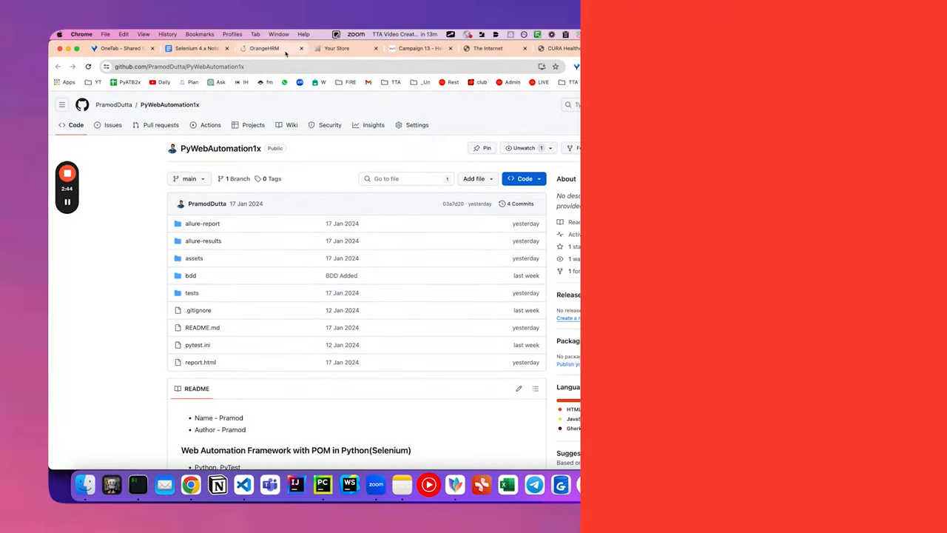
- Log into OrangeHRM as admin and browse the 145-record PIM Employee List
left_click(266, 48)
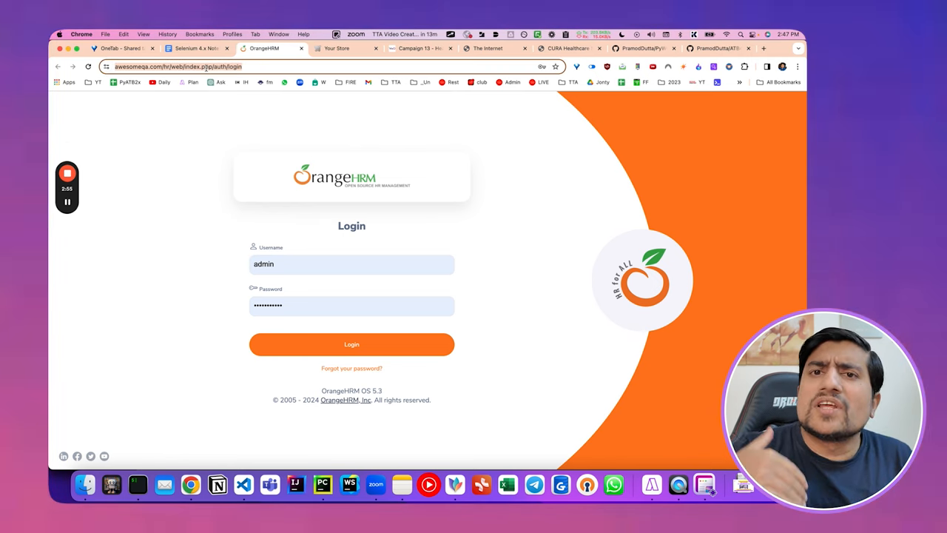
left_click(353, 343)
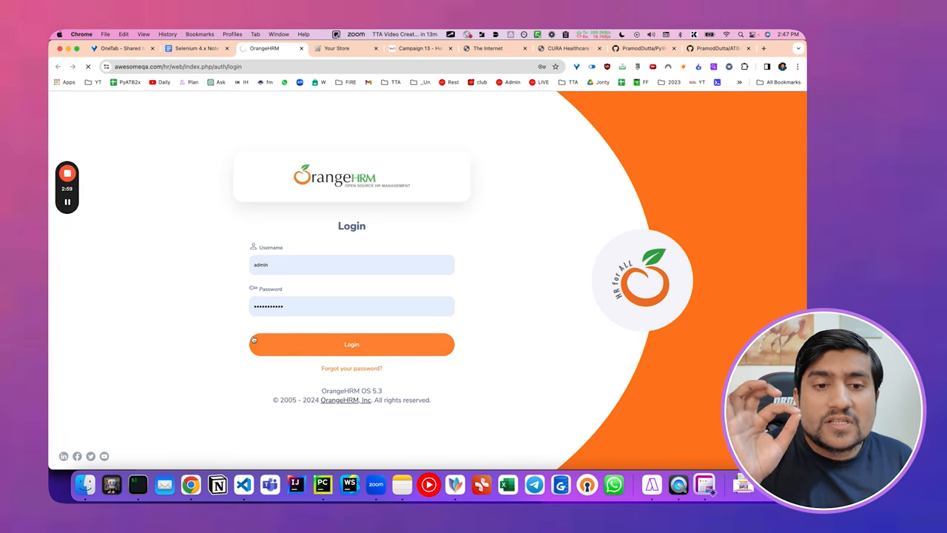
left_click(352, 344)
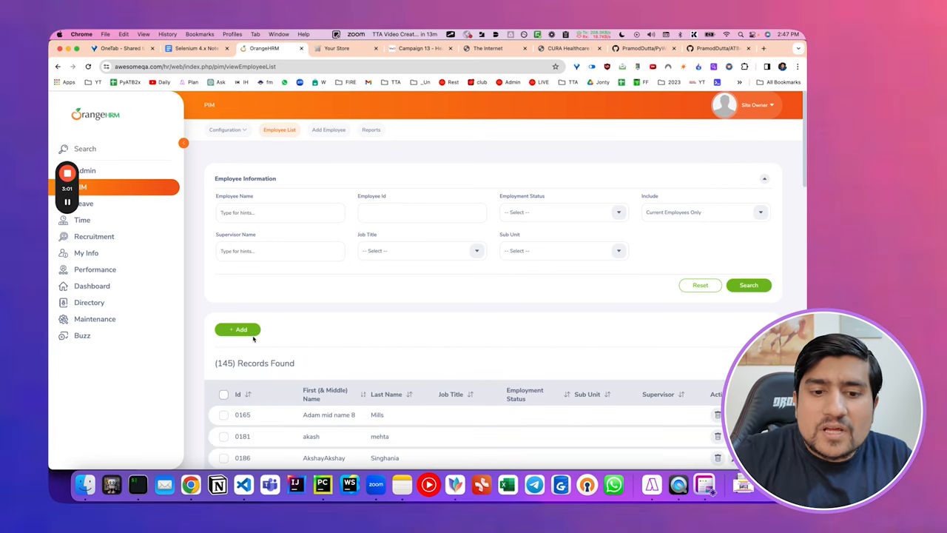
scroll("down", 3)
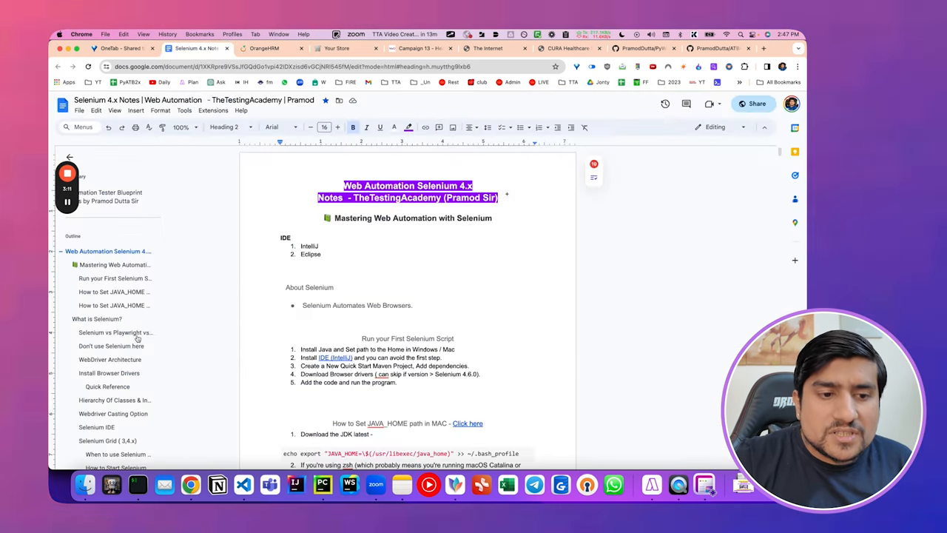
- Browse the Selenium 4.x notes outline, then return to the ATB4xSeleniumAdvanceFramework repo
scroll("down", 3)
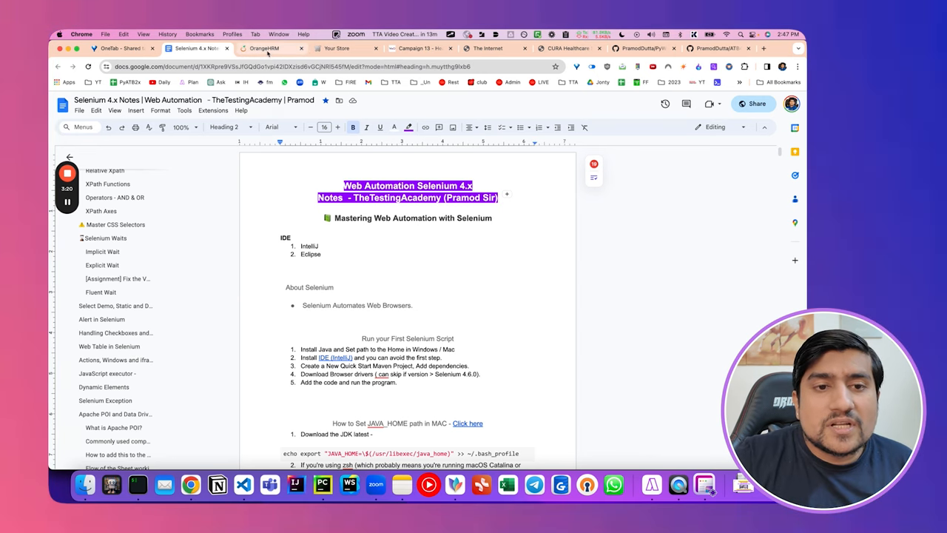
left_click(270, 47)
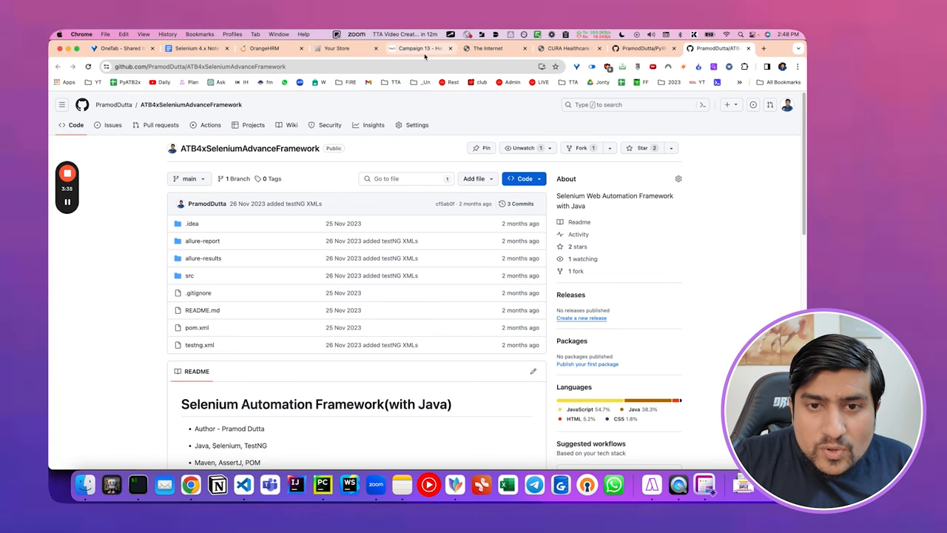
- View VWO Campaign 13 heatmaps comparing Control with Variation 1
left_click(420, 48)
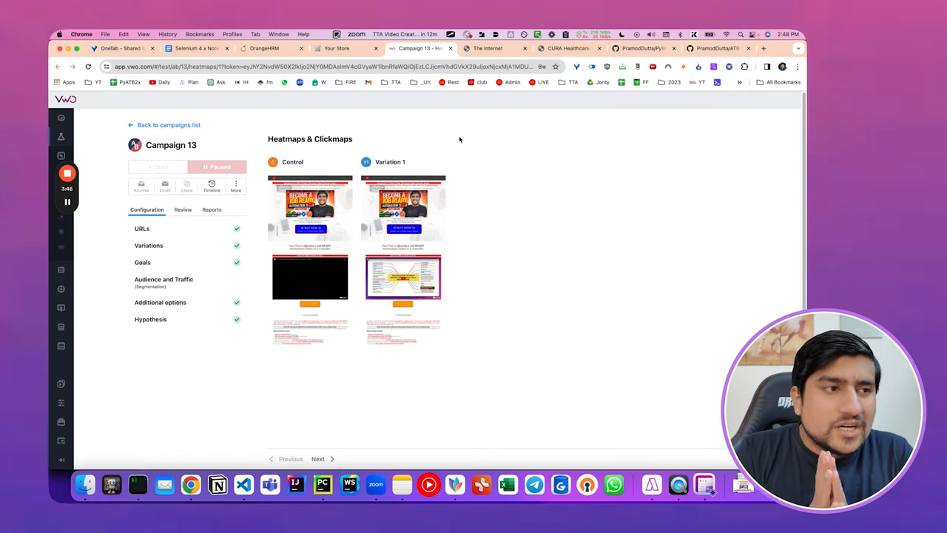
mouse_move(496, 163)
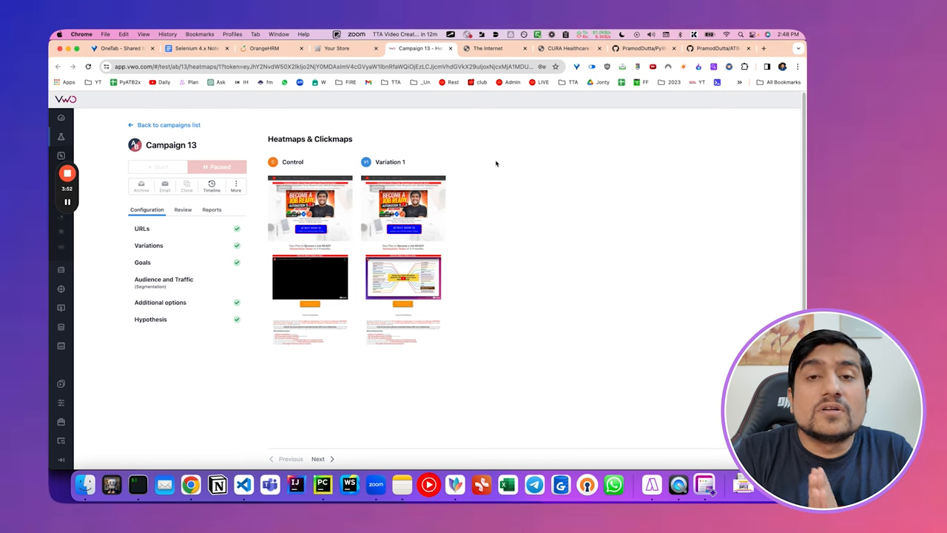
mouse_move(444, 216)
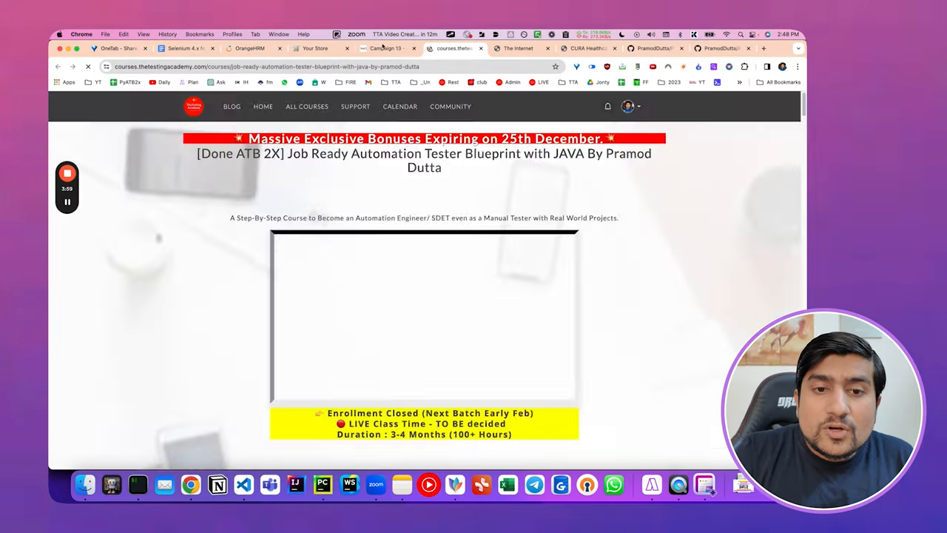
- Review the Job Ready Automation Tester Blueprint course page before the OpenCart store
left_click(384, 47)
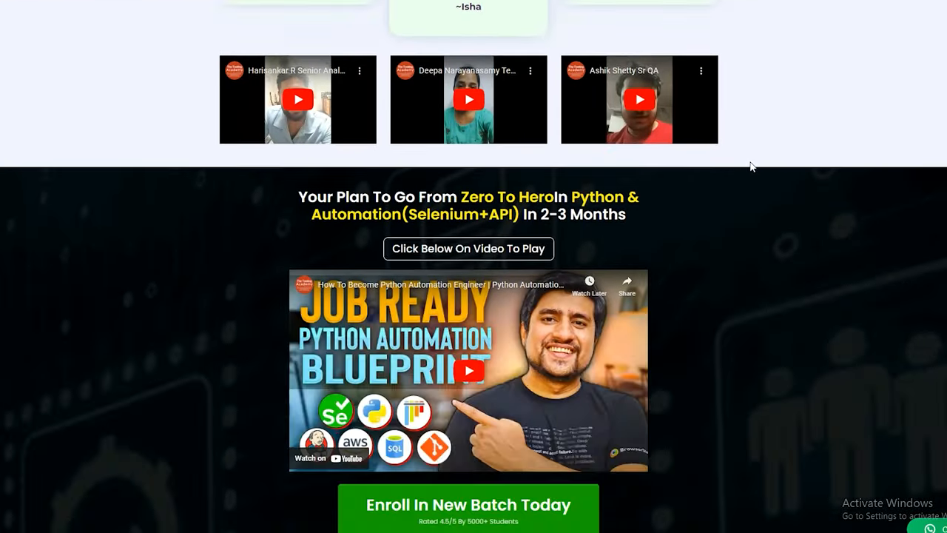
scroll("down", 3)
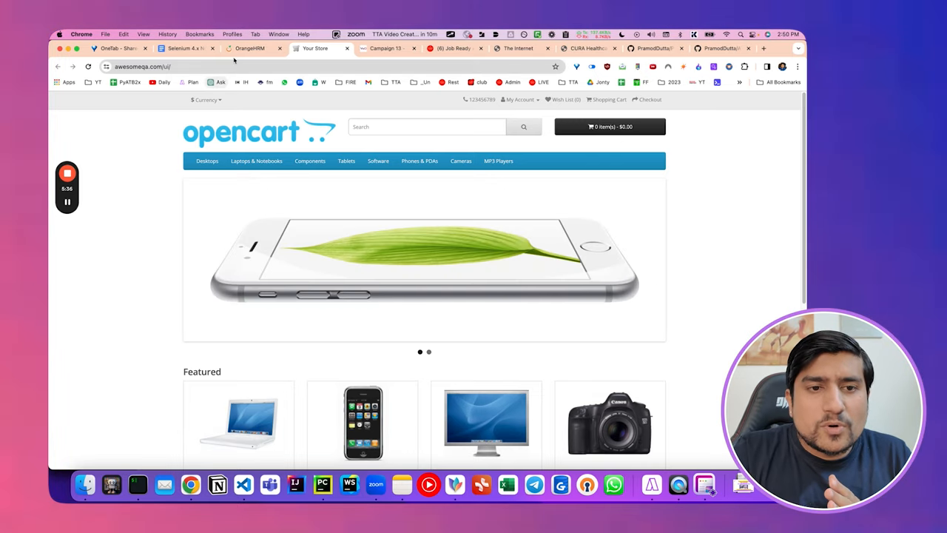
- Revisit the VWO heatmaps and CURA confirmation, ending on the ATB4xSeleniumAdvanceFramework repo
left_click(385, 47)
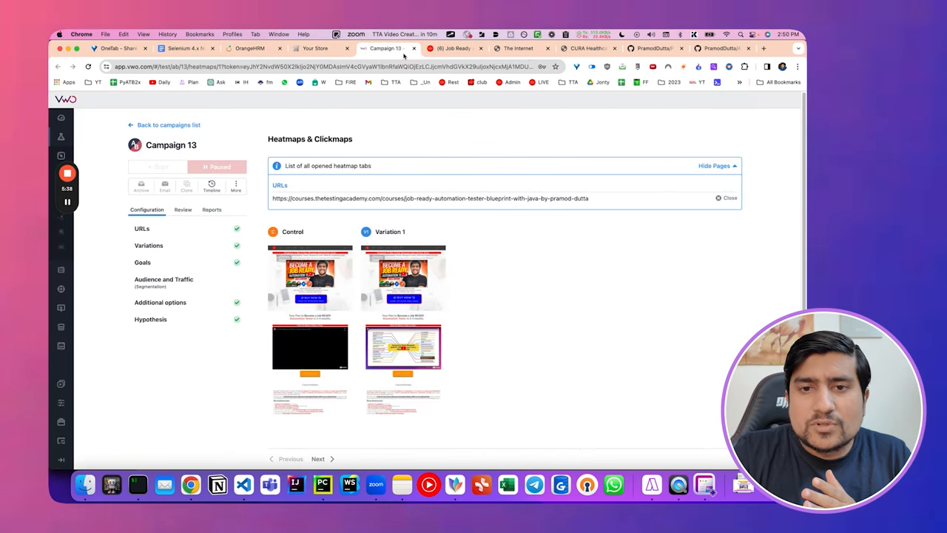
left_click(585, 48)
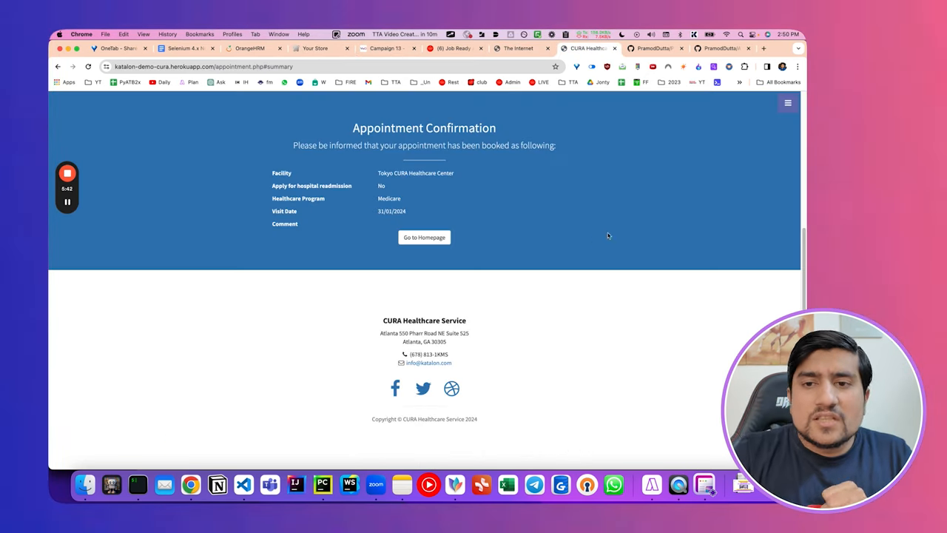
left_click(722, 47)
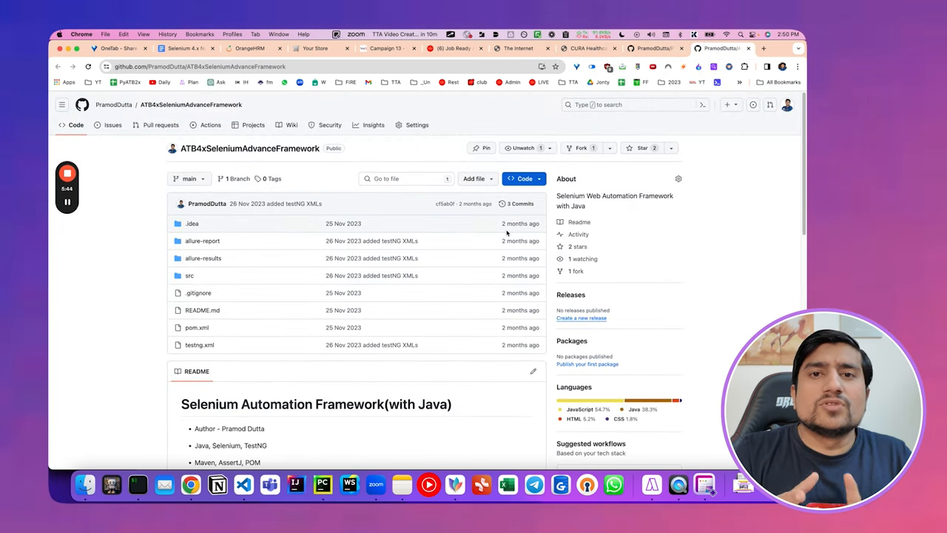